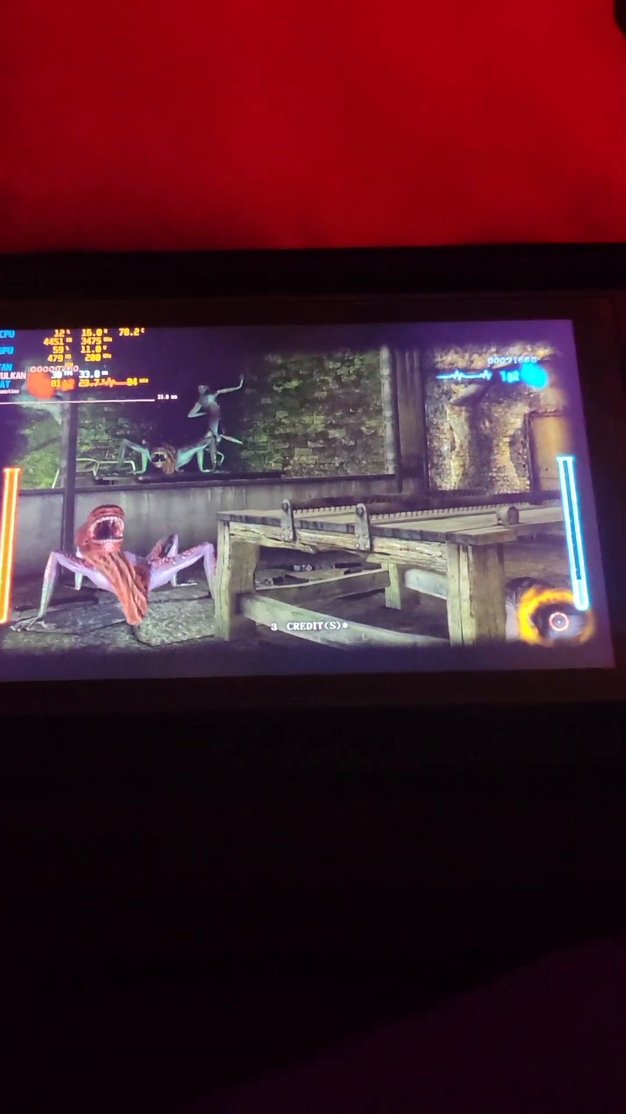
Tap the taskbar Start icon to show the Windows Start menu over Dark Escape 4
click(237, 683)
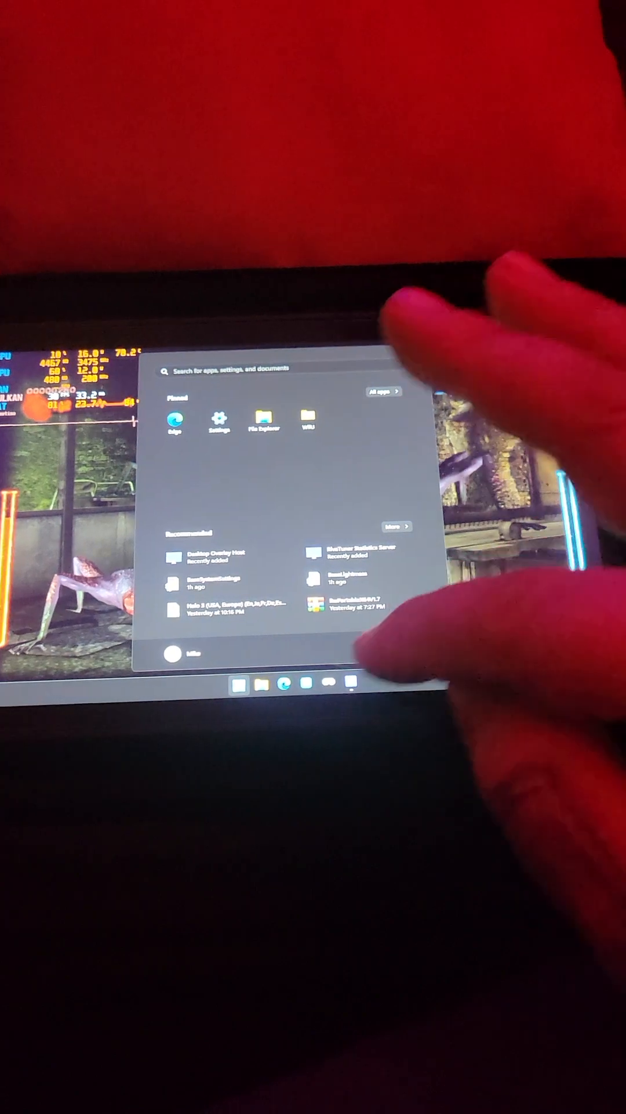